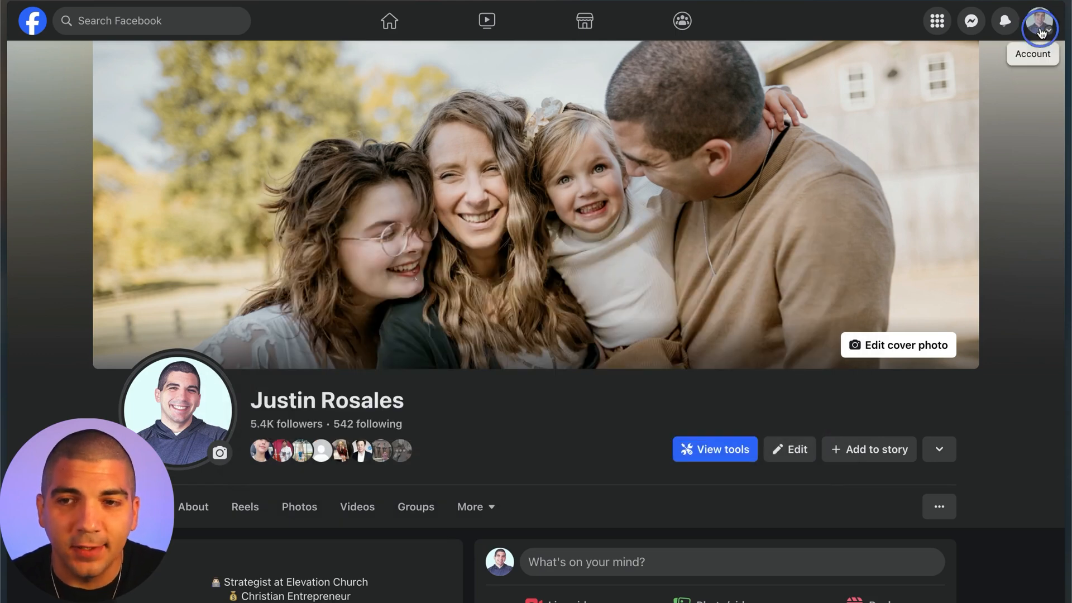
Reach the full Settings page via the profile menu's Settings & privacy entry.
click(1040, 20)
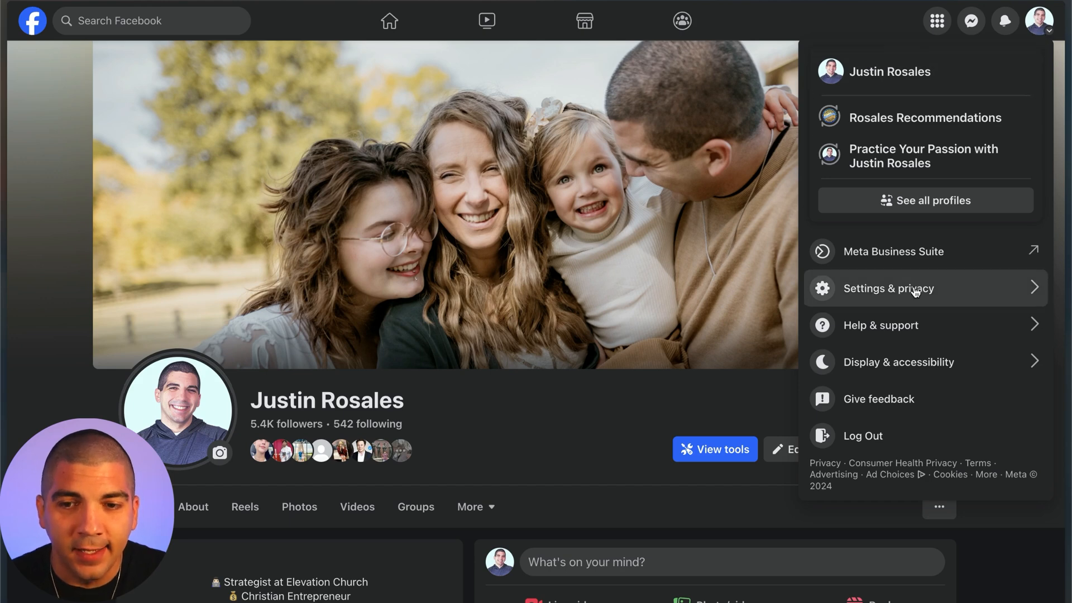
click(888, 288)
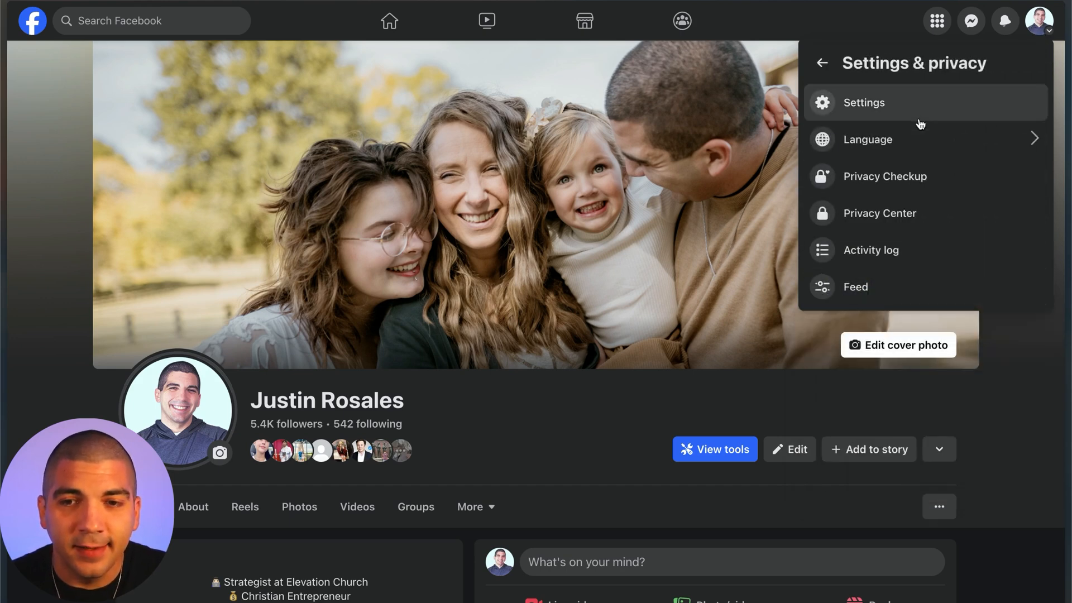
click(863, 103)
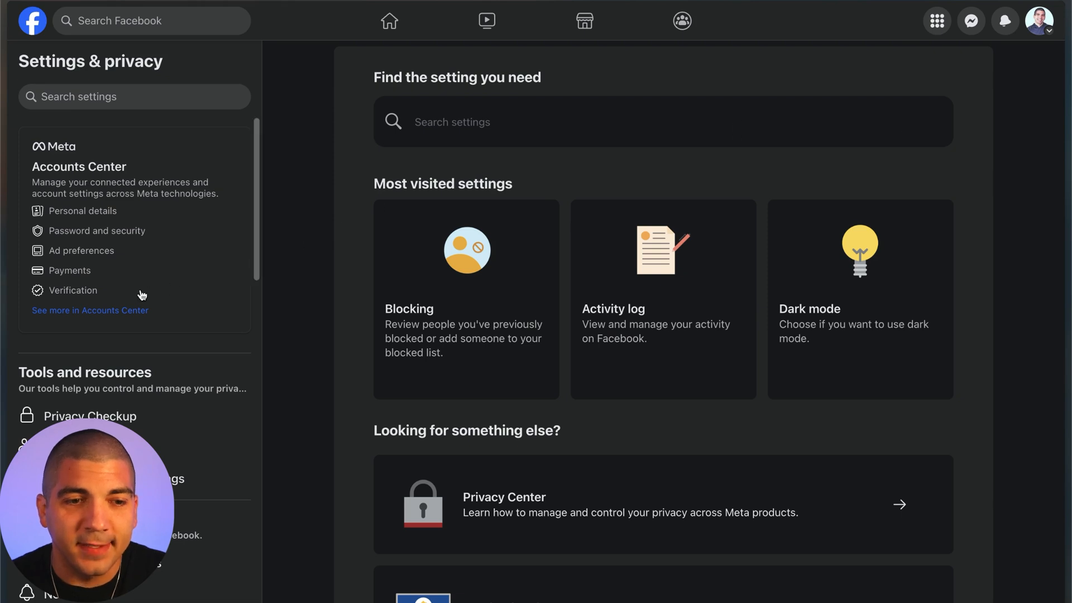
Enter Accounts Center and reach Personal details with the account ownership and control options.
click(90, 314)
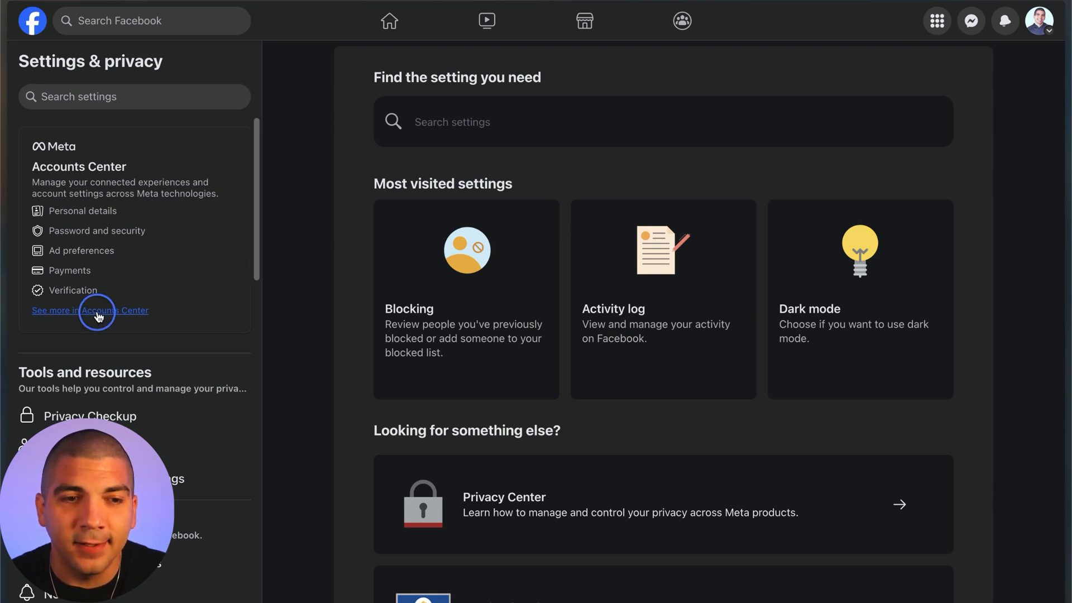
click(89, 310)
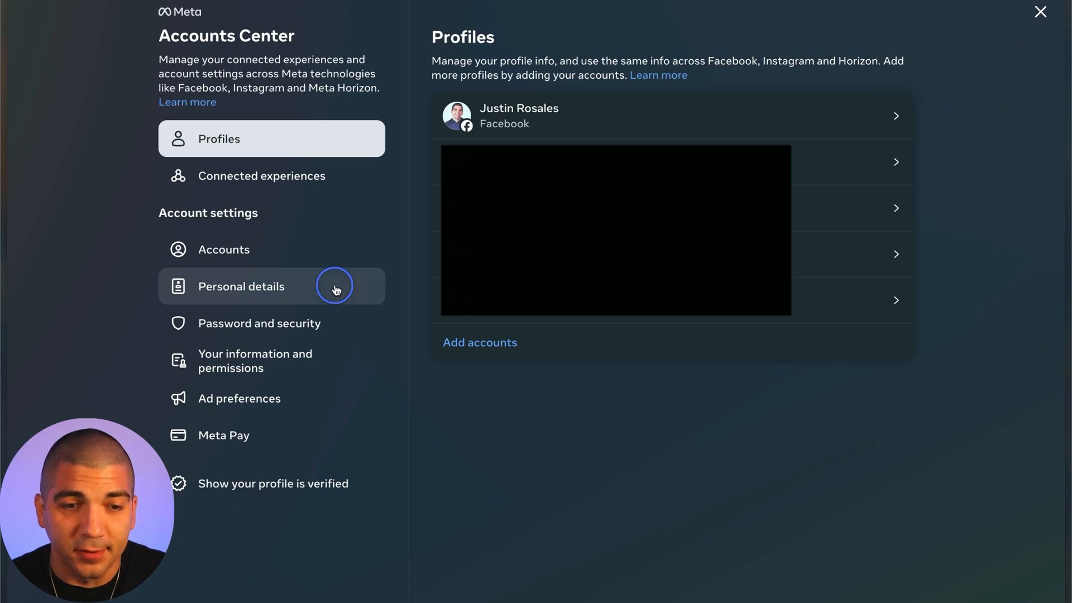
click(241, 286)
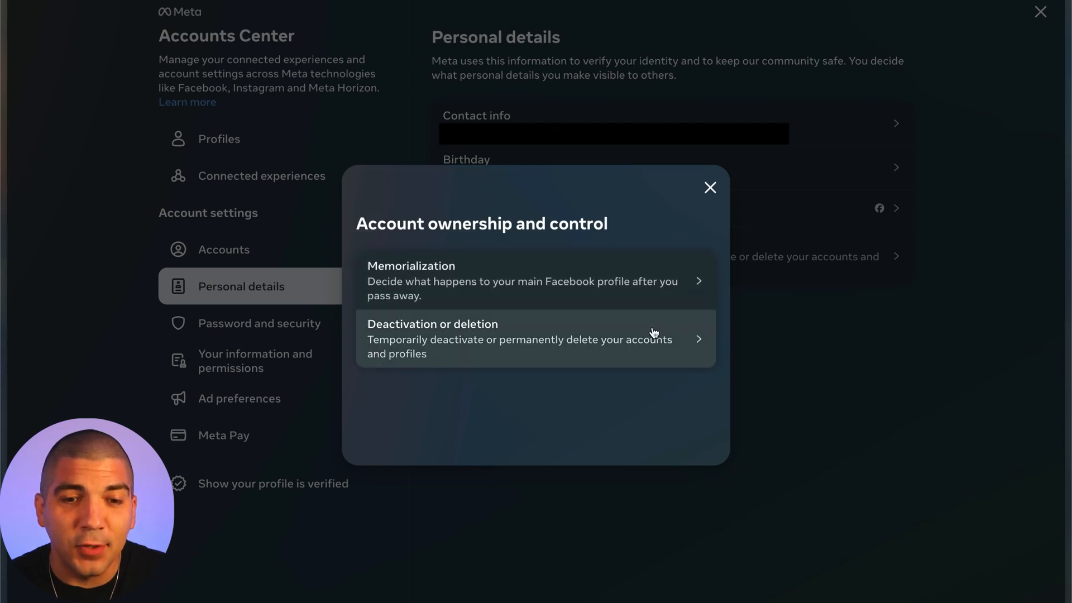
Choose permanent account deletion over deactivation and continue to the Page deletion notice.
click(519, 338)
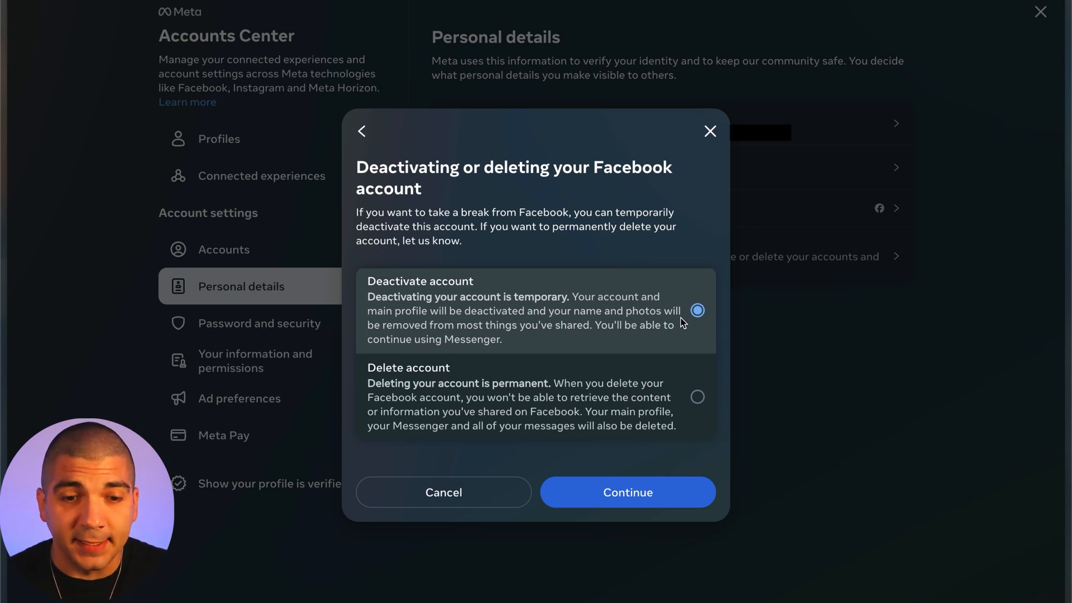
click(697, 396)
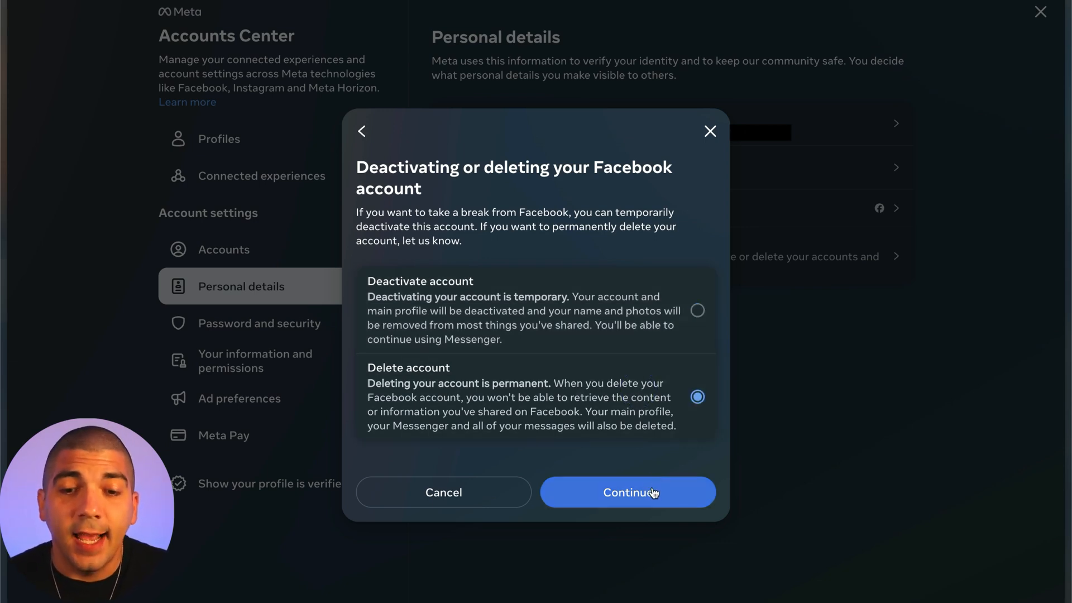
click(626, 492)
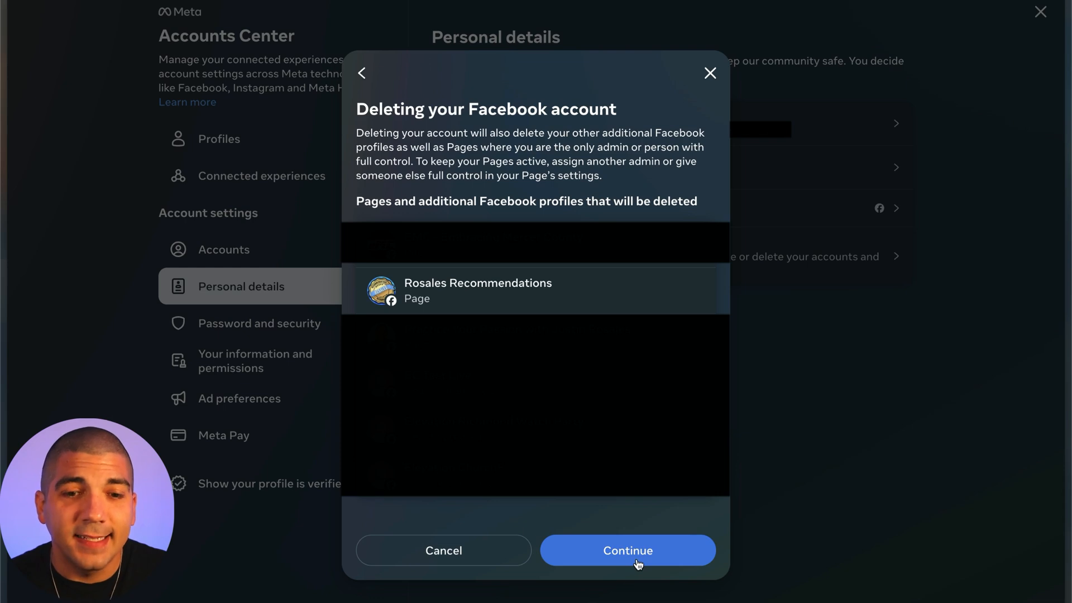
Accept the Page notice, give 'I no longer find Facebook useful' as reason, and skip the suggestions.
click(626, 551)
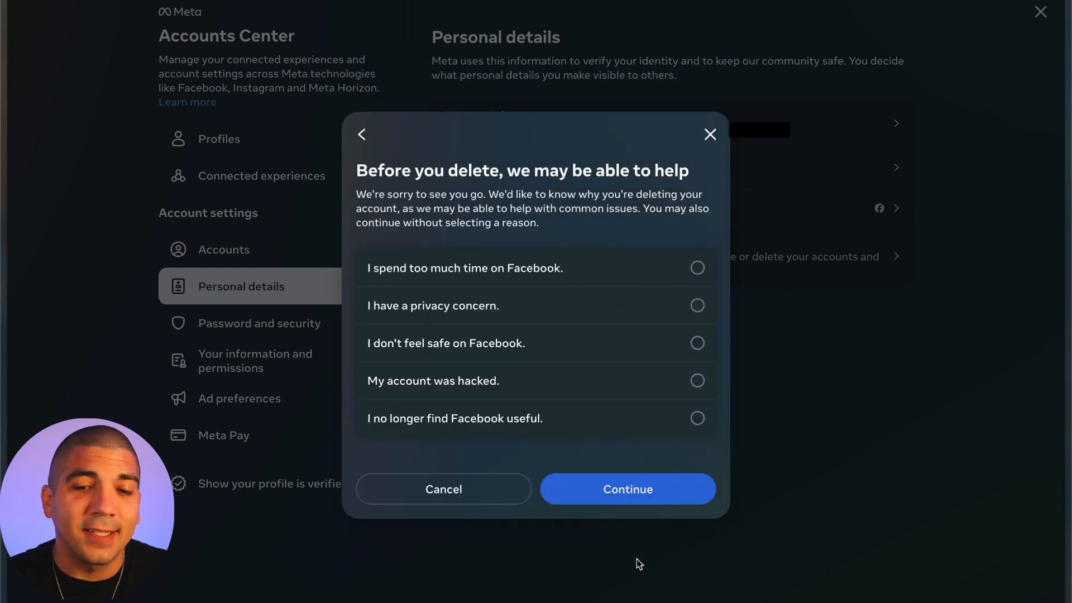
click(697, 418)
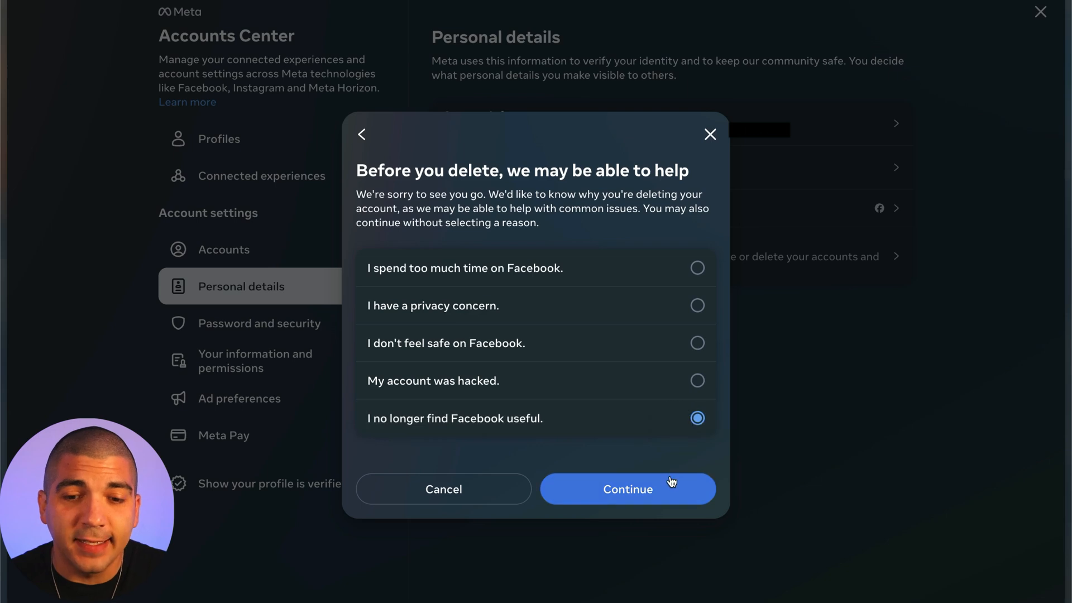
click(627, 488)
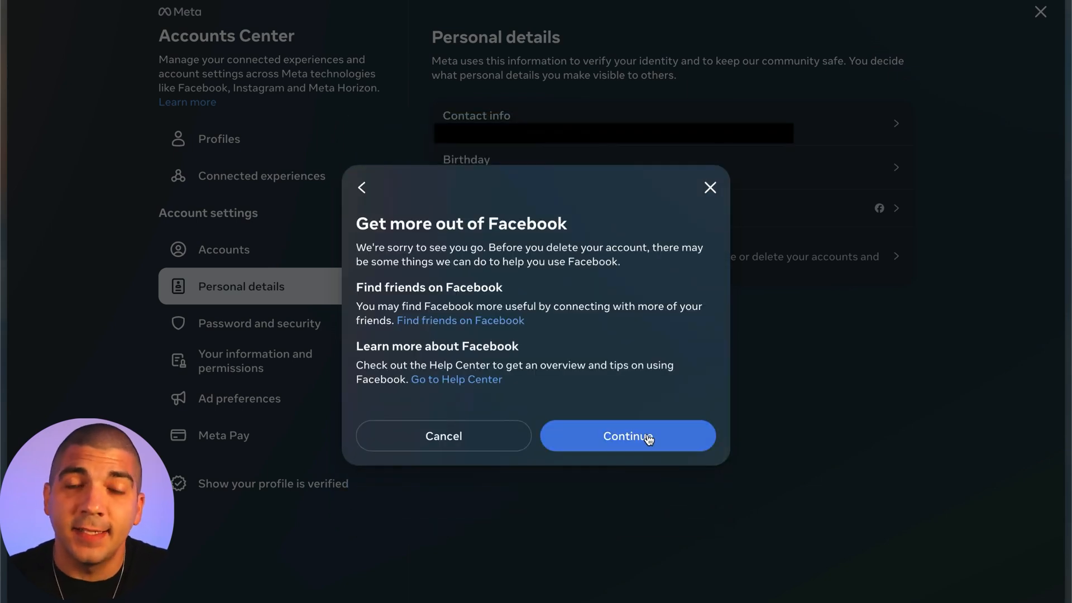
click(626, 435)
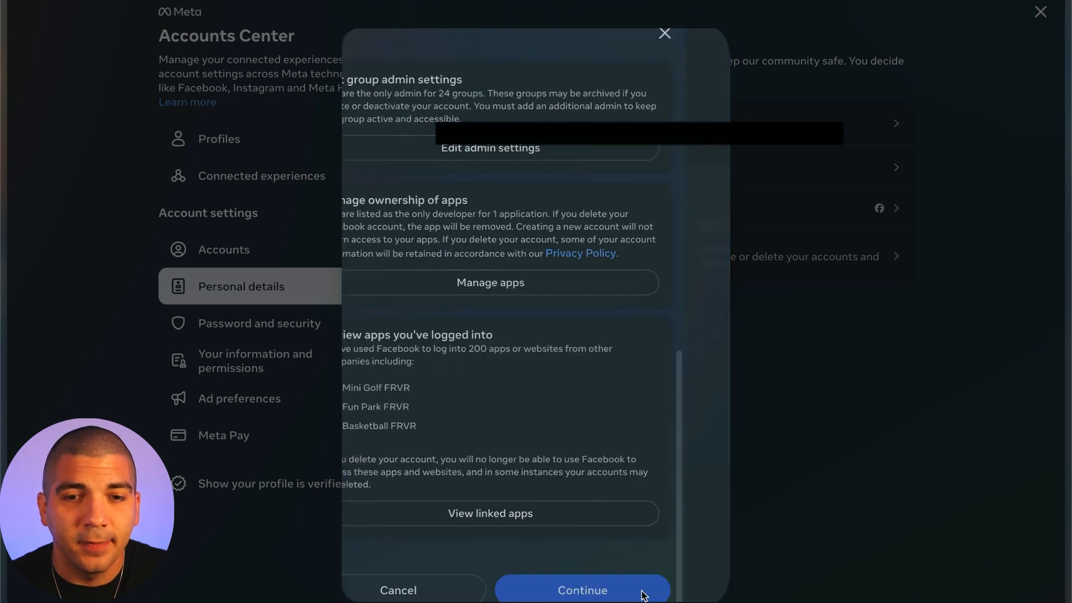
Continue past the group admin and app warnings to the password re-entry prompt.
click(581, 589)
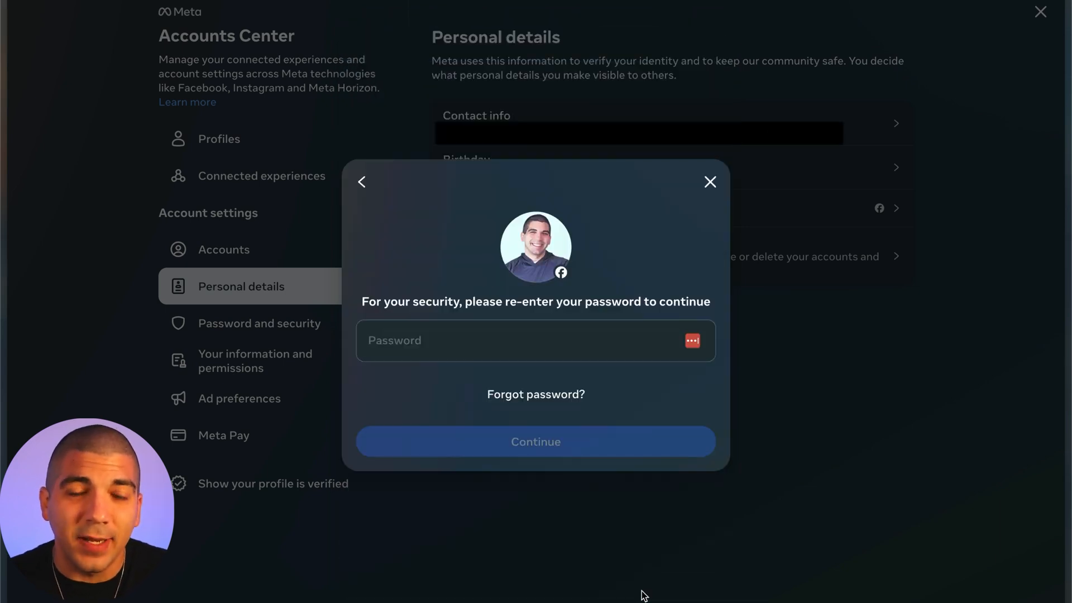